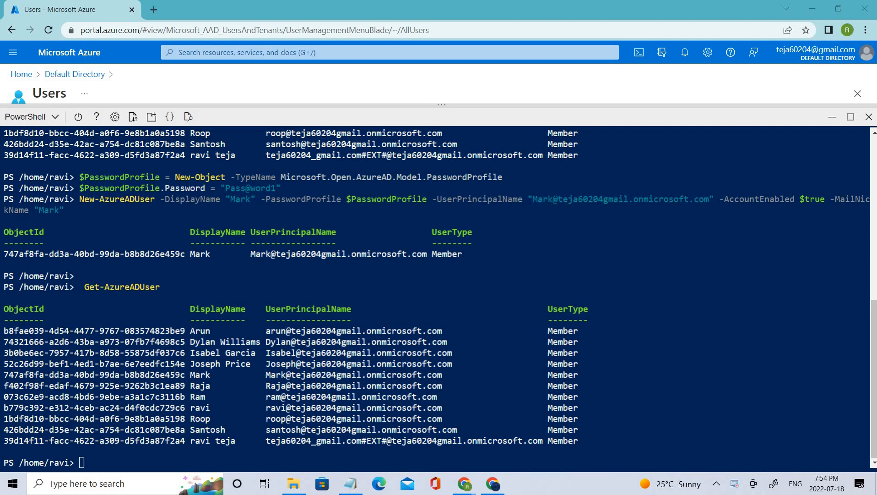
Close the Cloud Shell PowerShell pane to return to the All users list.
left_click(352, 374)
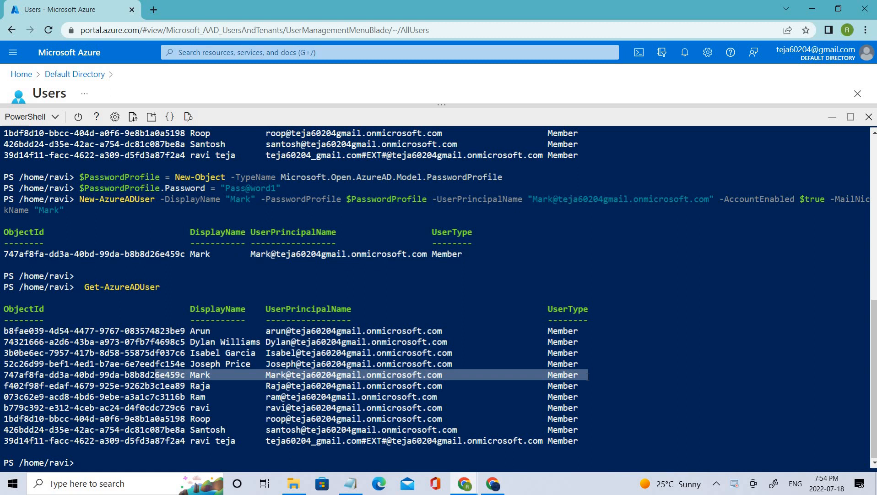
left_click(867, 116)
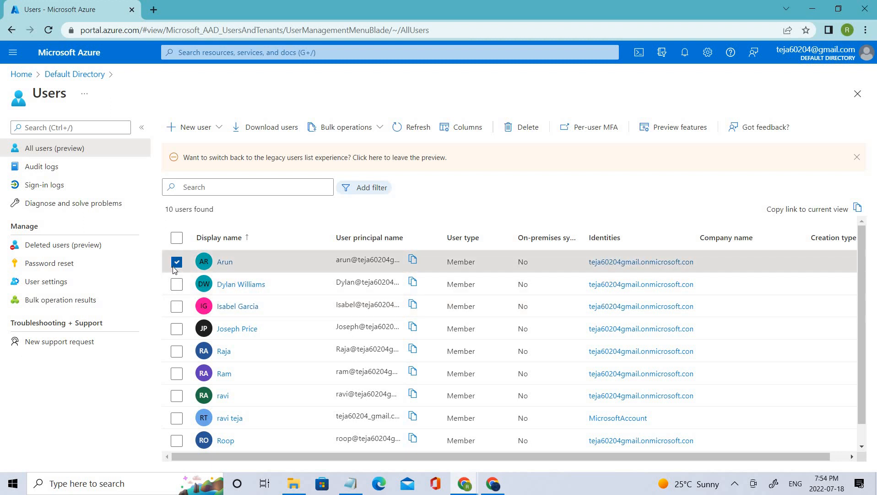
left_click(177, 262)
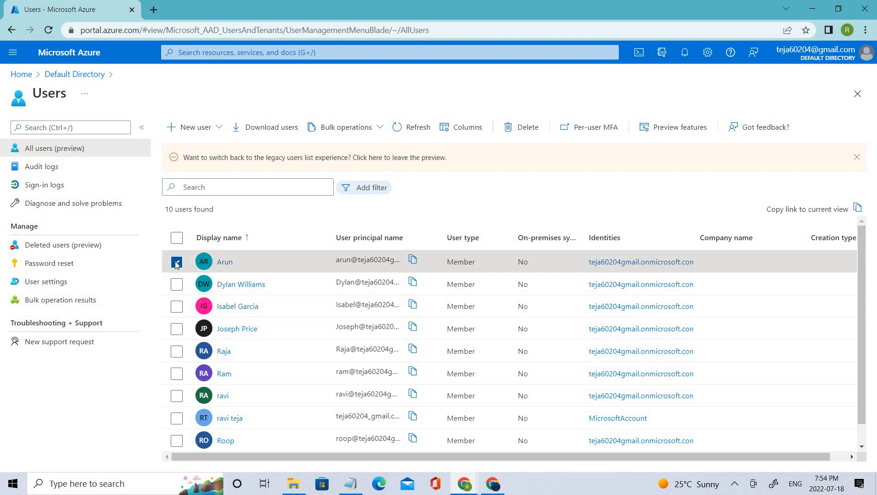
left_click(177, 262)
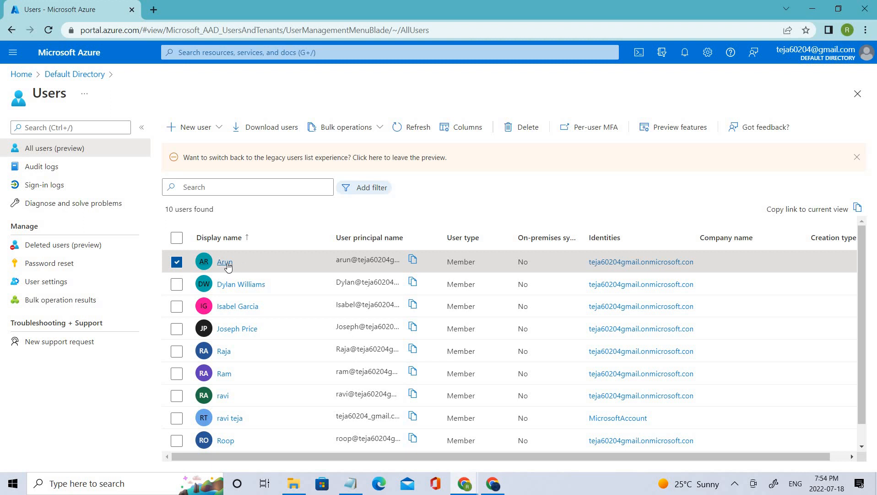
mouse_move(224, 262)
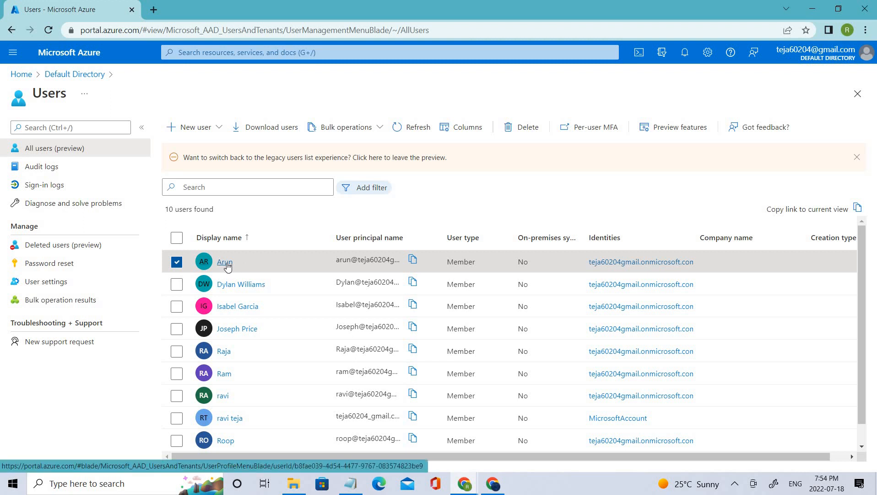
left_click(225, 261)
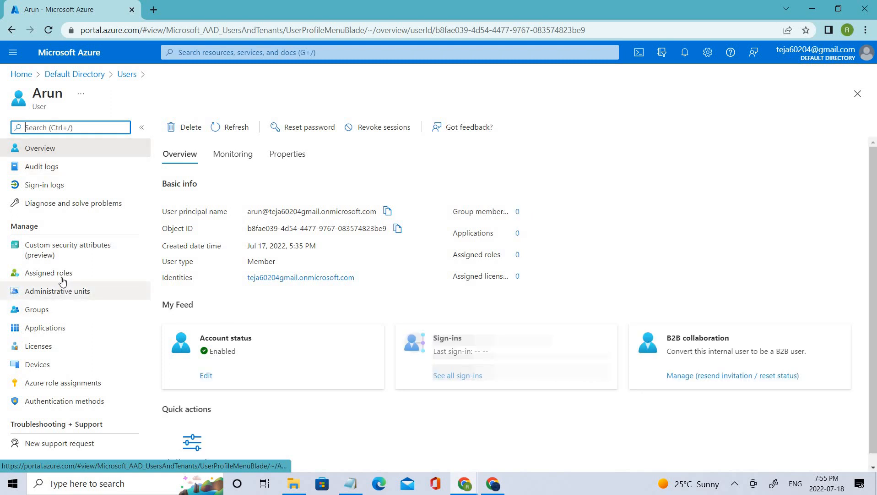
left_click(48, 273)
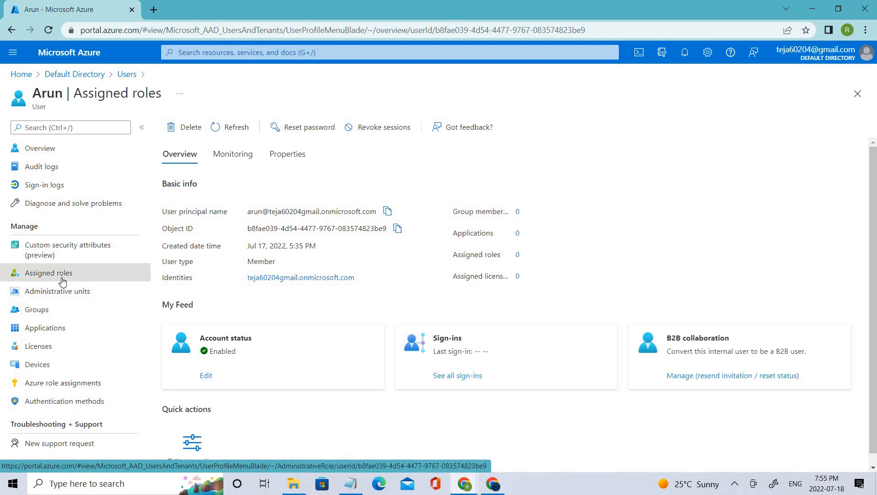
left_click(49, 272)
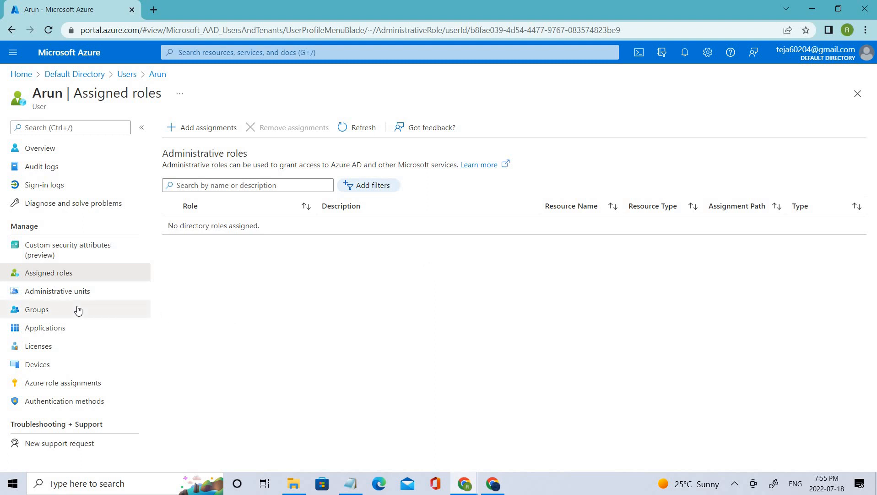
left_click(36, 309)
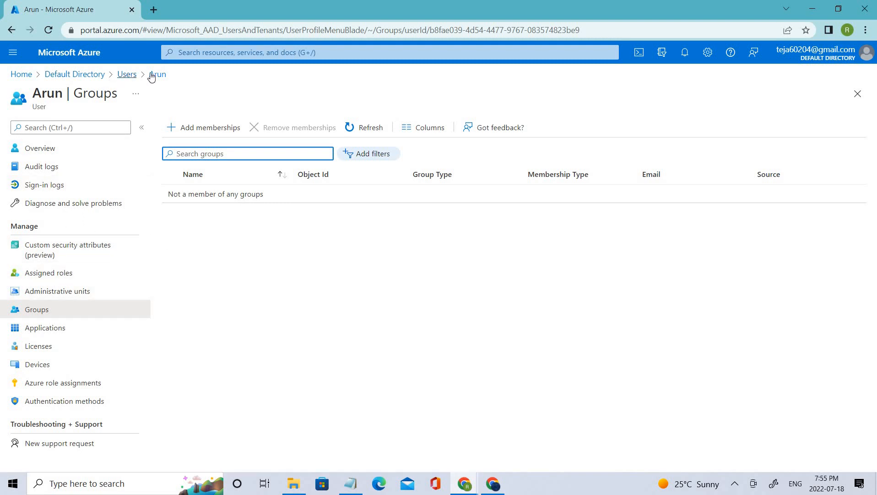
left_click(127, 74)
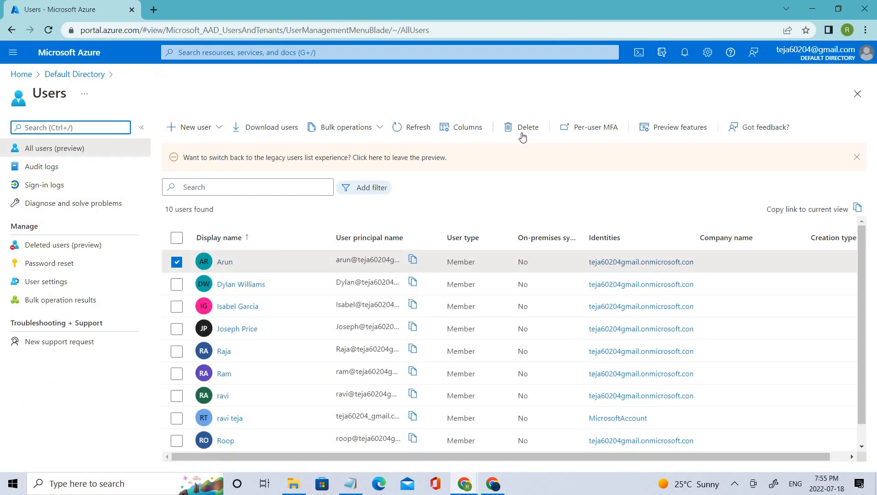
left_click(525, 127)
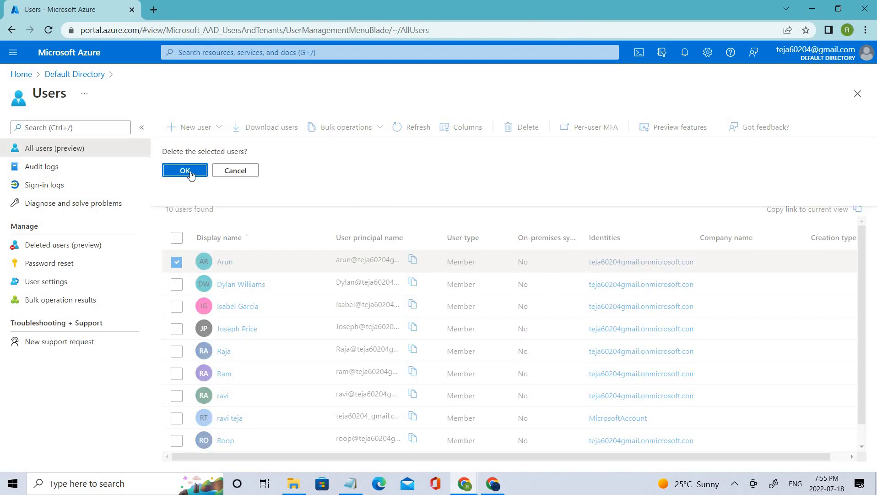
left_click(185, 169)
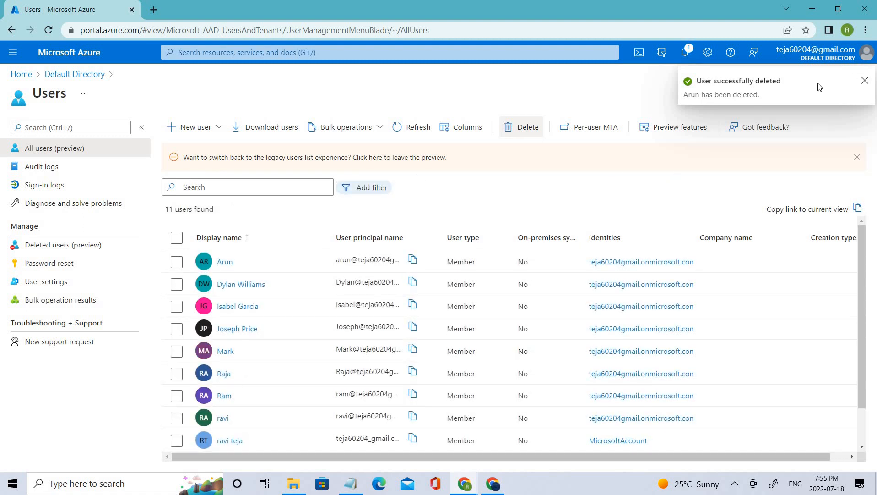
mouse_move(671, 86)
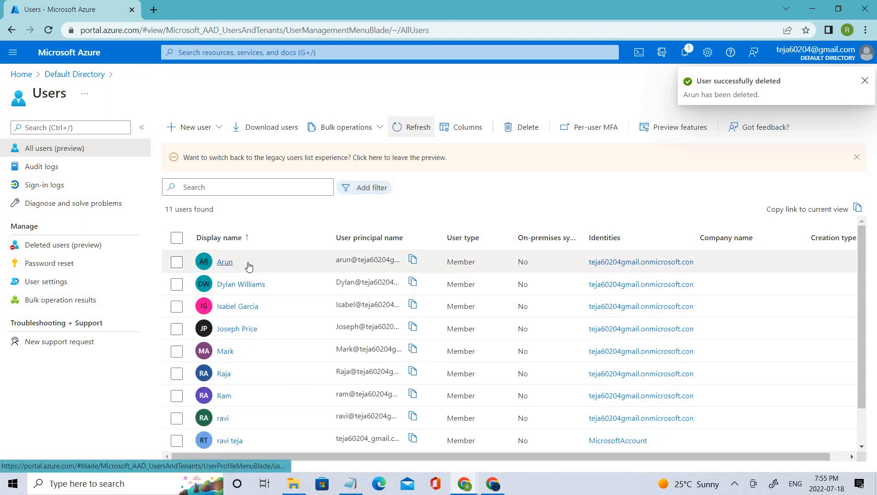
left_click(417, 127)
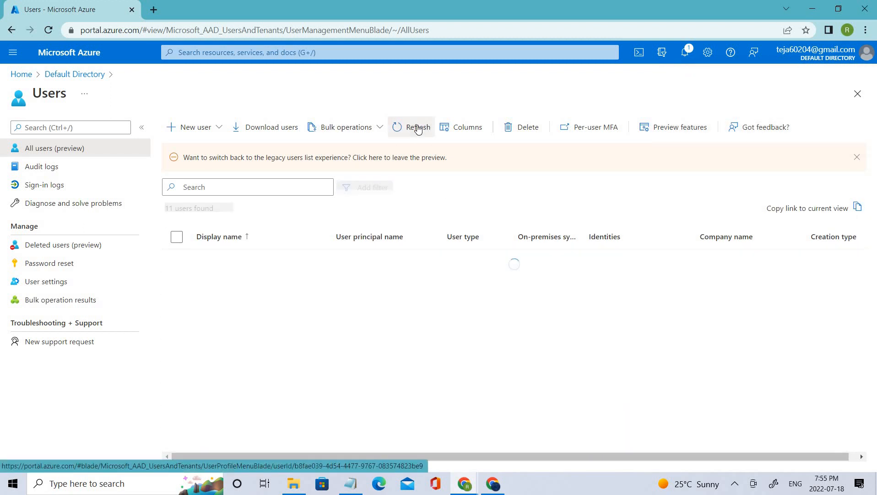
left_click(417, 127)
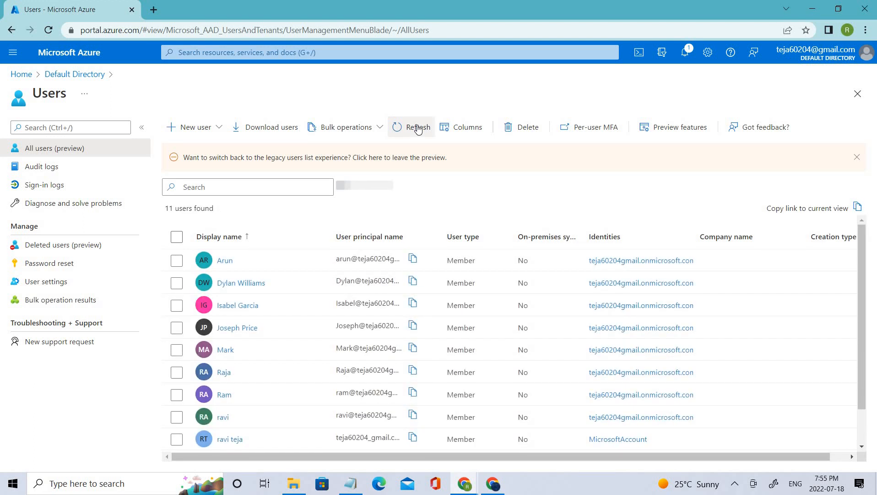
left_click(416, 126)
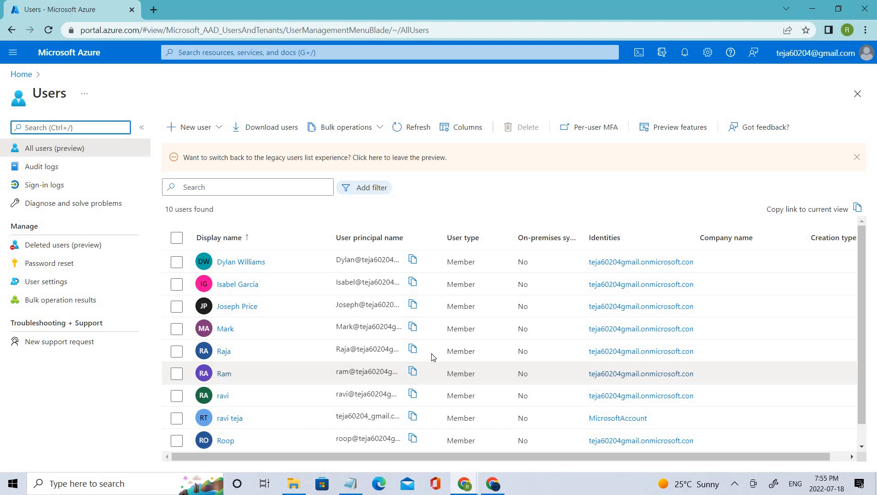
left_click(70, 127)
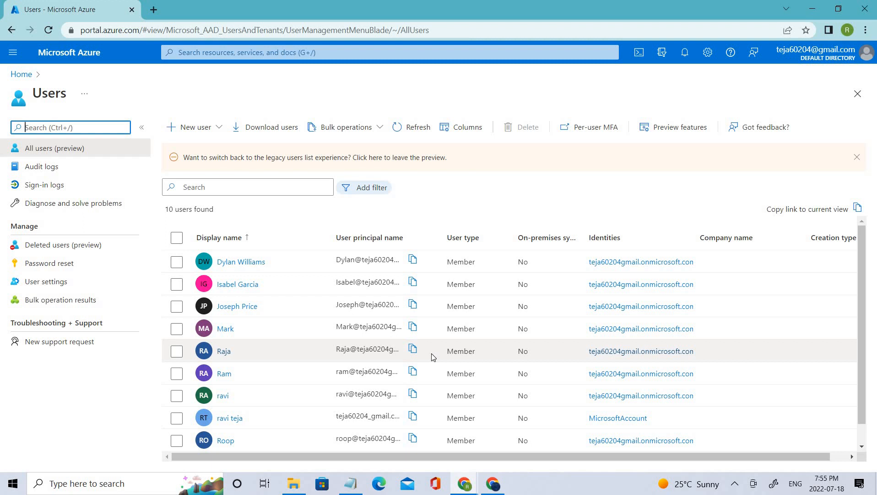
mouse_move(436, 353)
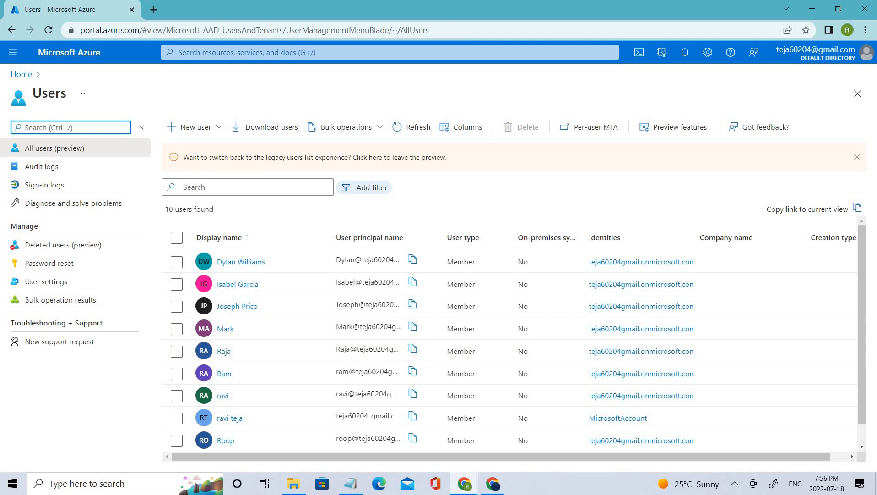
mouse_move(710, 287)
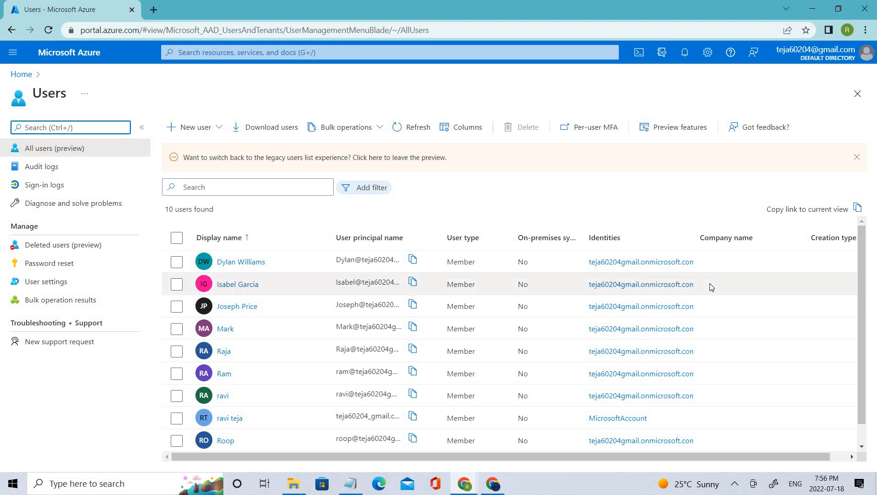
mouse_move(713, 285)
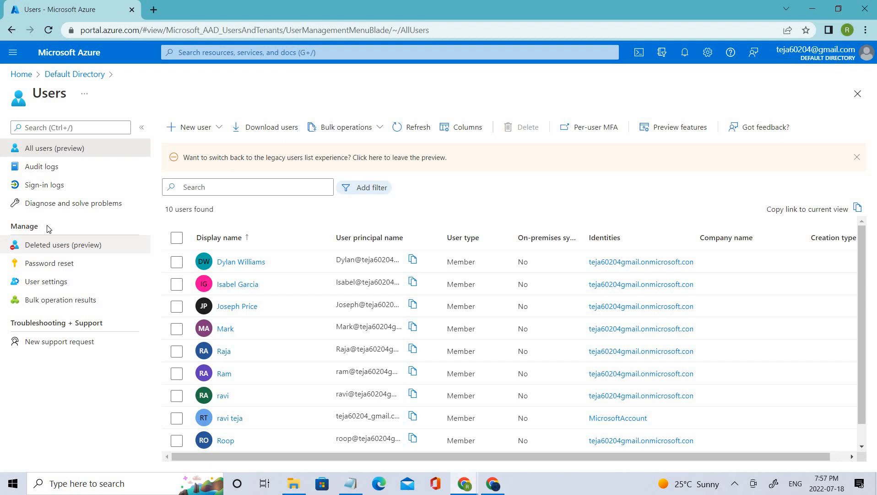
mouse_move(55, 254)
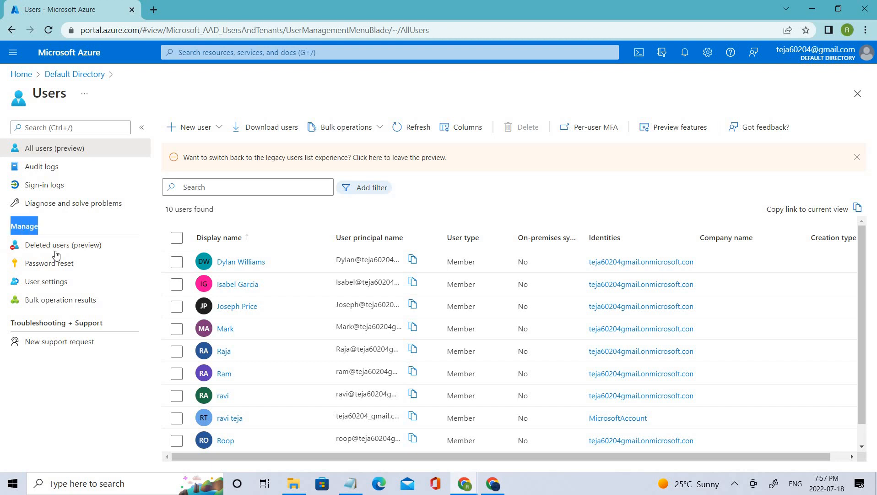
Open Deleted users (preview) and select Arun, then all five deleted accounts.
left_click(63, 245)
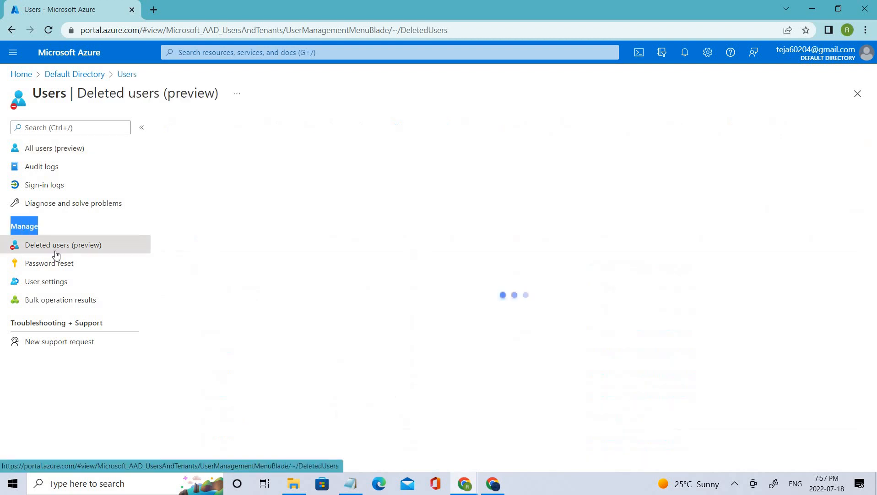
left_click(63, 244)
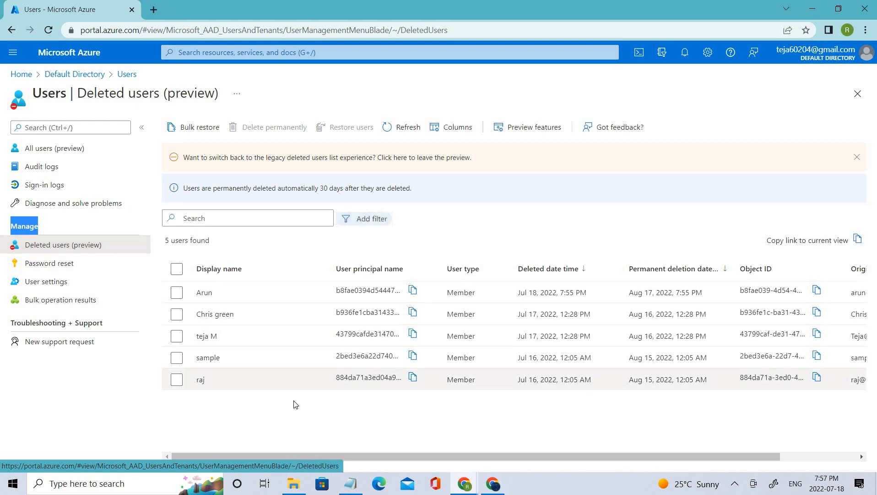
mouse_move(229, 297)
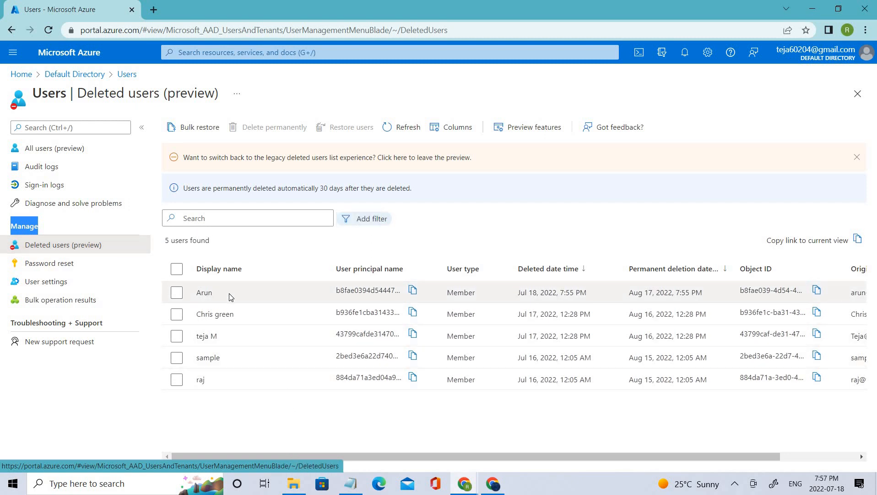
mouse_move(176, 297)
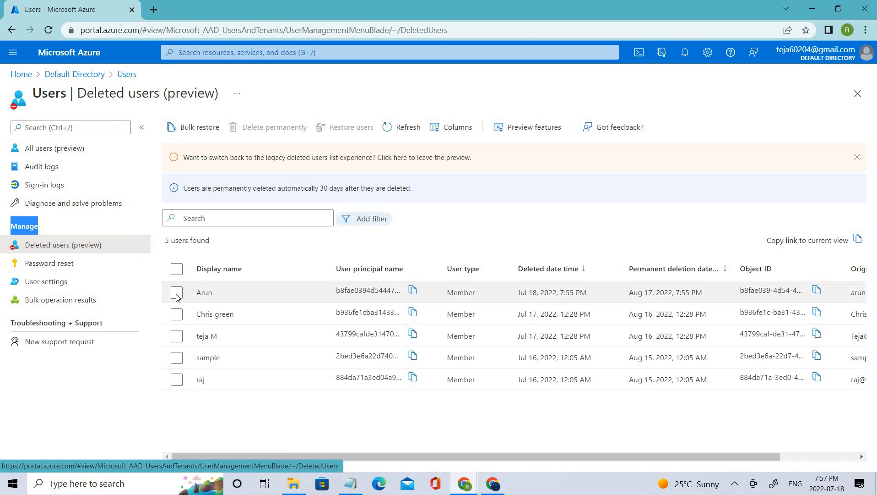
left_click(177, 292)
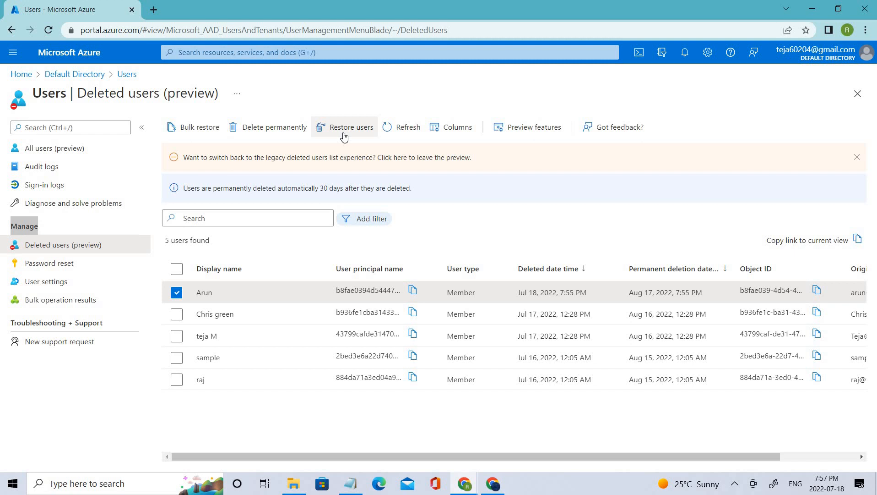
mouse_move(11, 259)
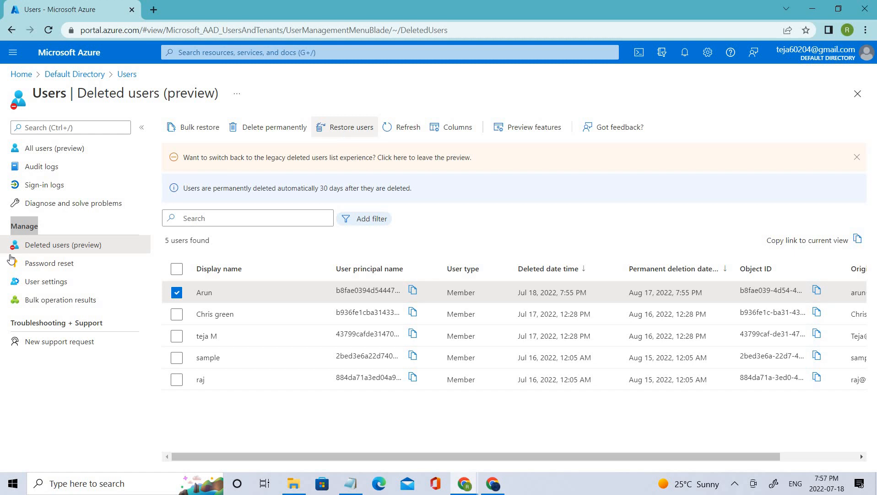
mouse_move(176, 268)
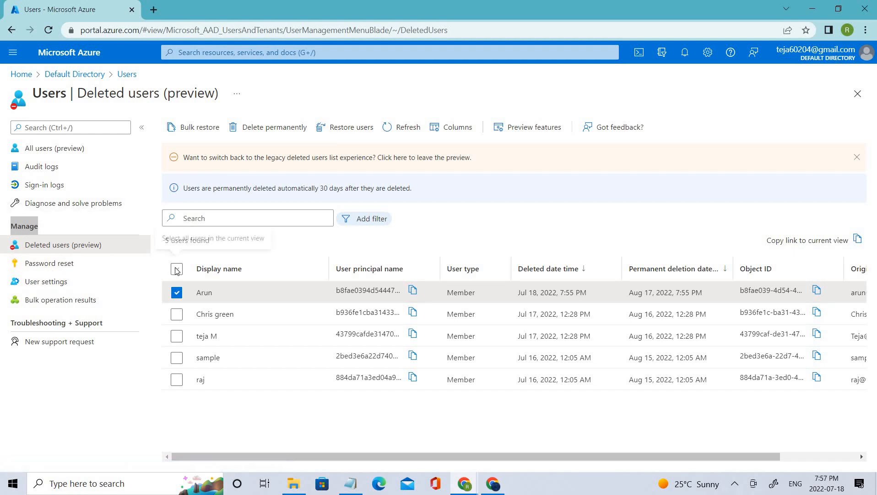
left_click(176, 269)
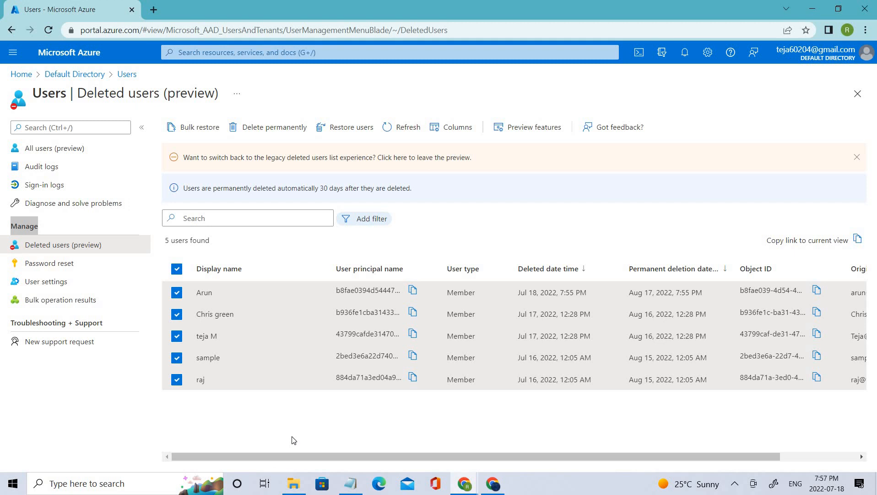
mouse_move(836, 444)
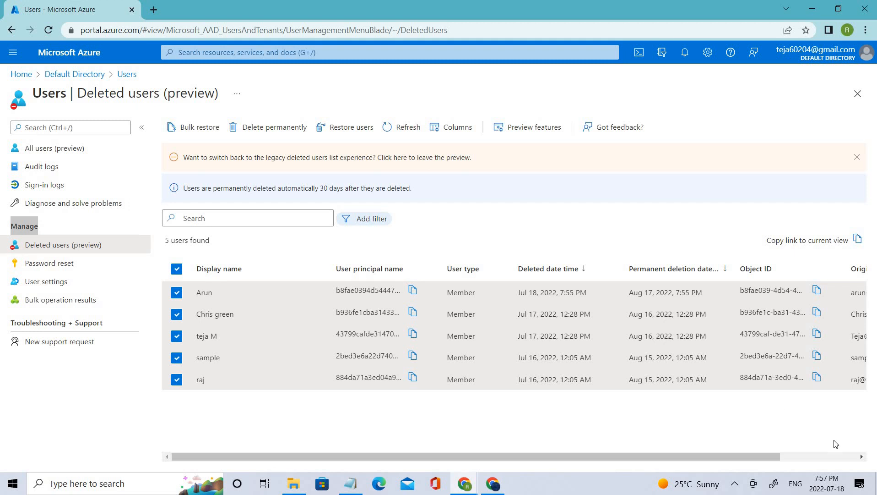
mouse_move(838, 445)
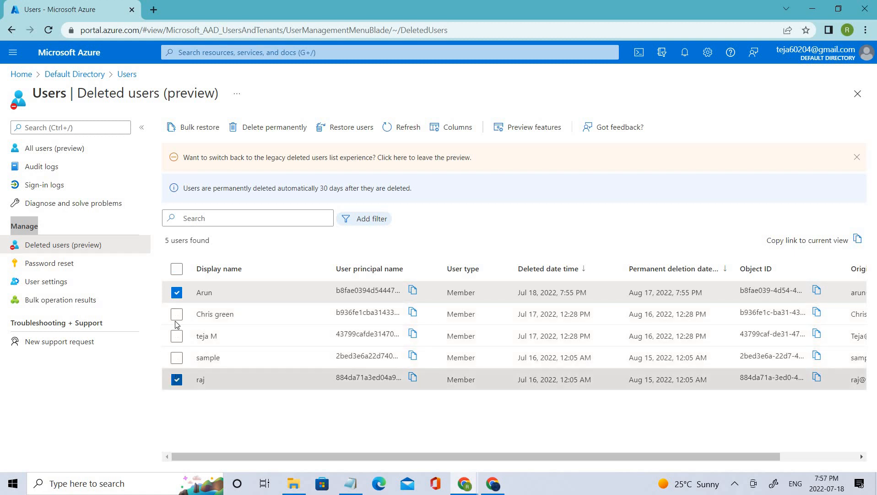
left_click(350, 127)
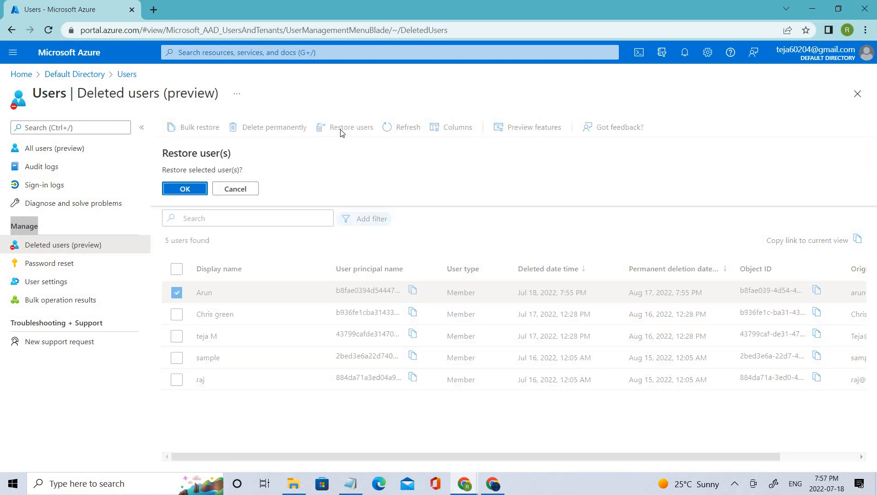
left_click(184, 188)
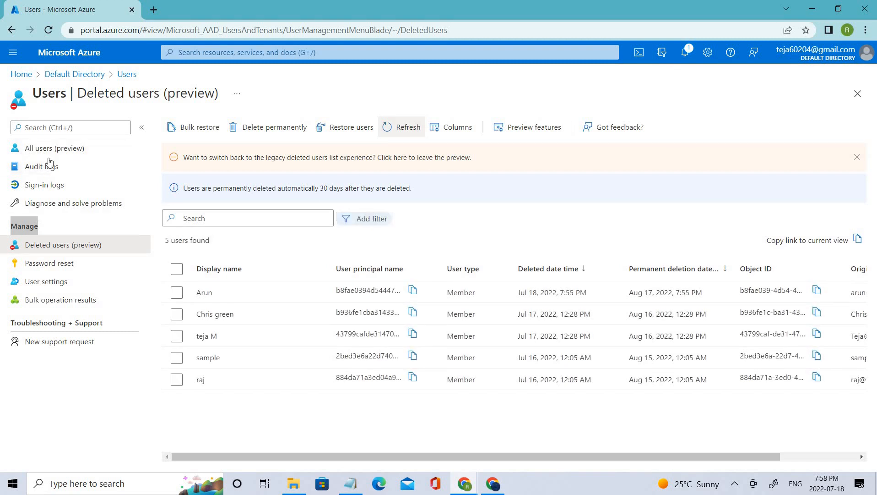
left_click(55, 148)
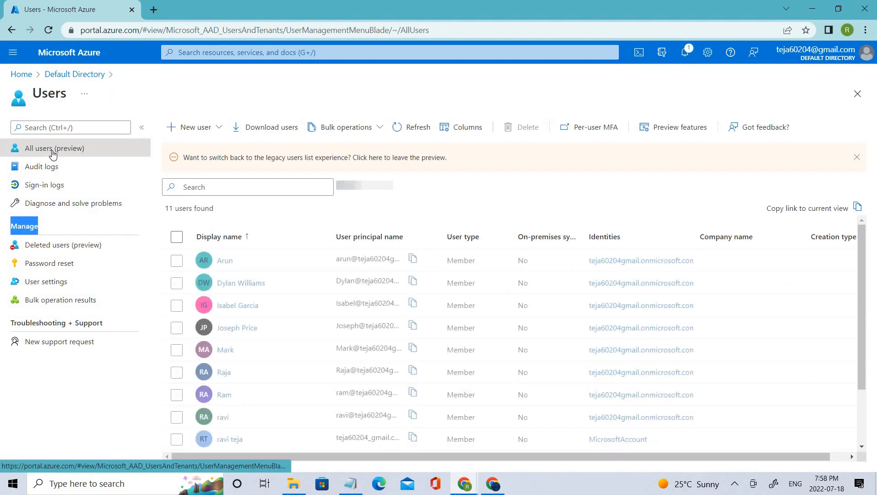
left_click(177, 261)
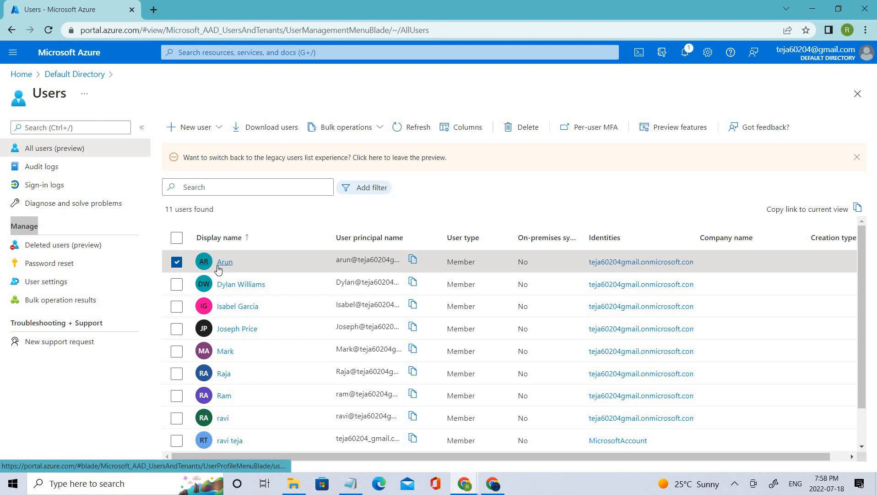
left_click(224, 262)
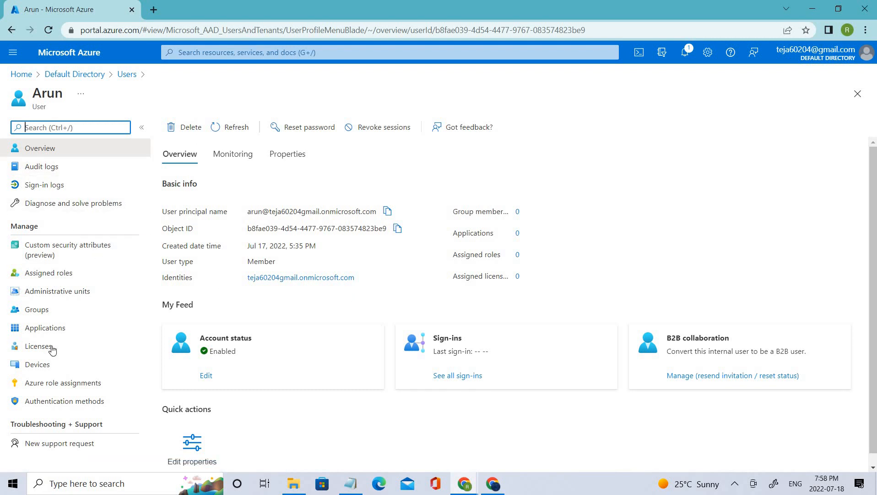
Start a new license assignment for Arun and expand the Azure AD Premium P2 services.
left_click(38, 346)
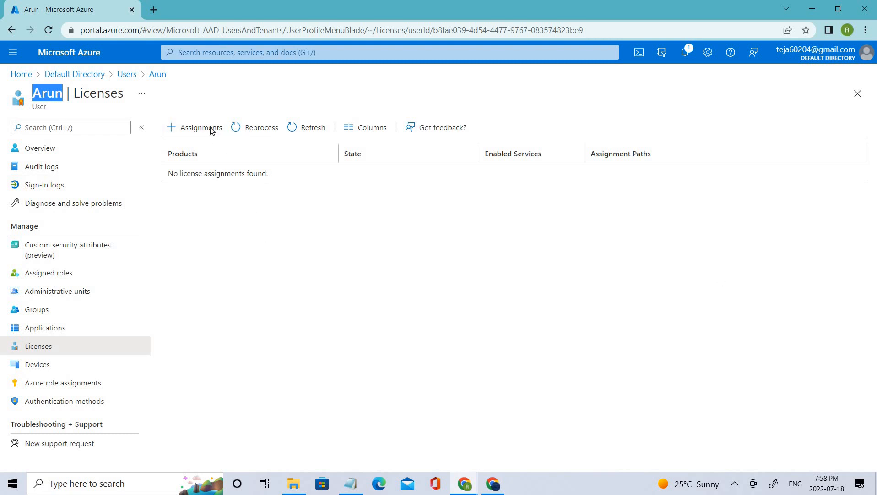
left_click(200, 127)
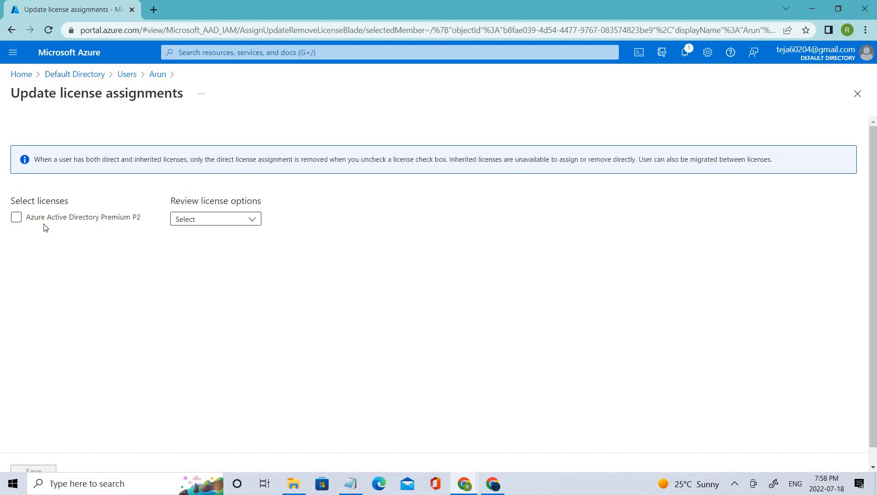
mouse_move(239, 225)
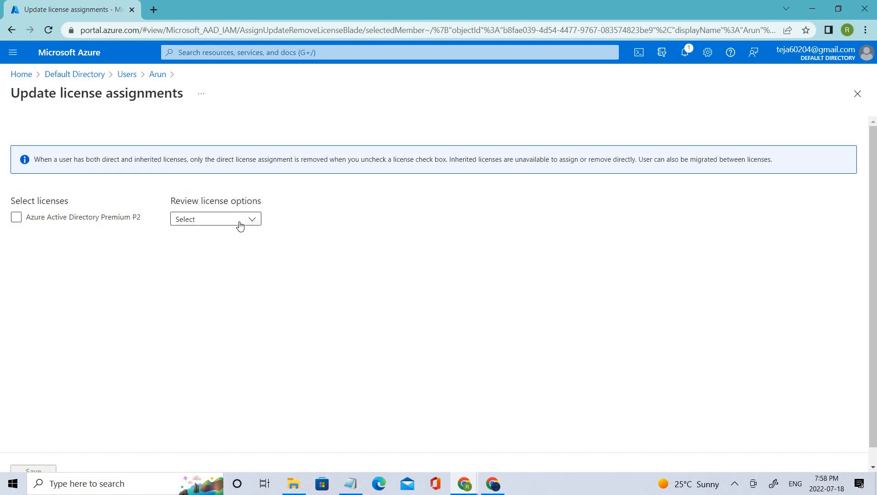
left_click(16, 217)
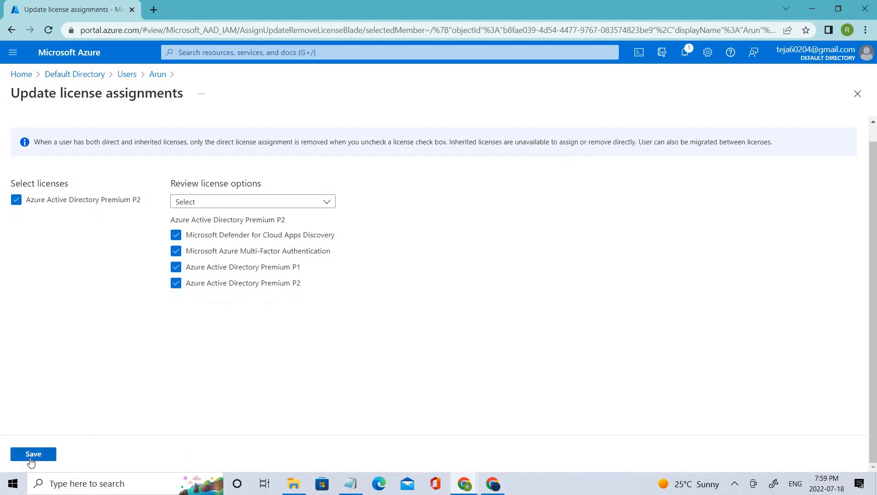
mouse_move(31, 459)
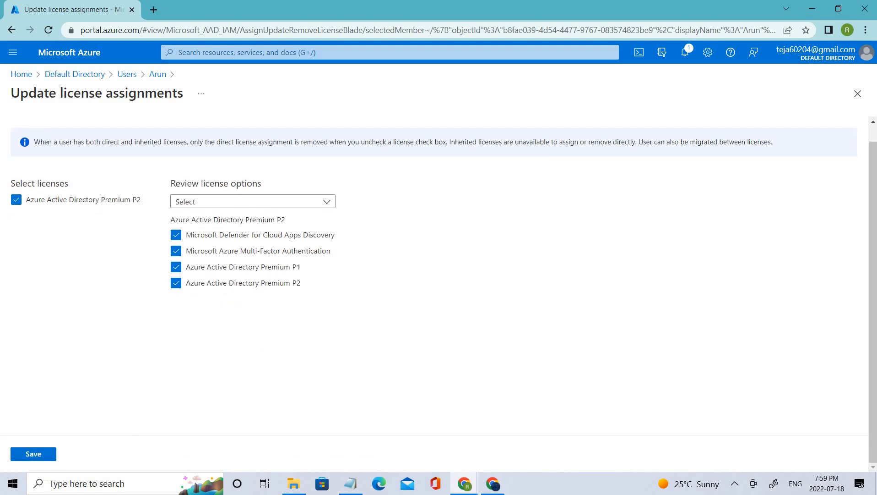